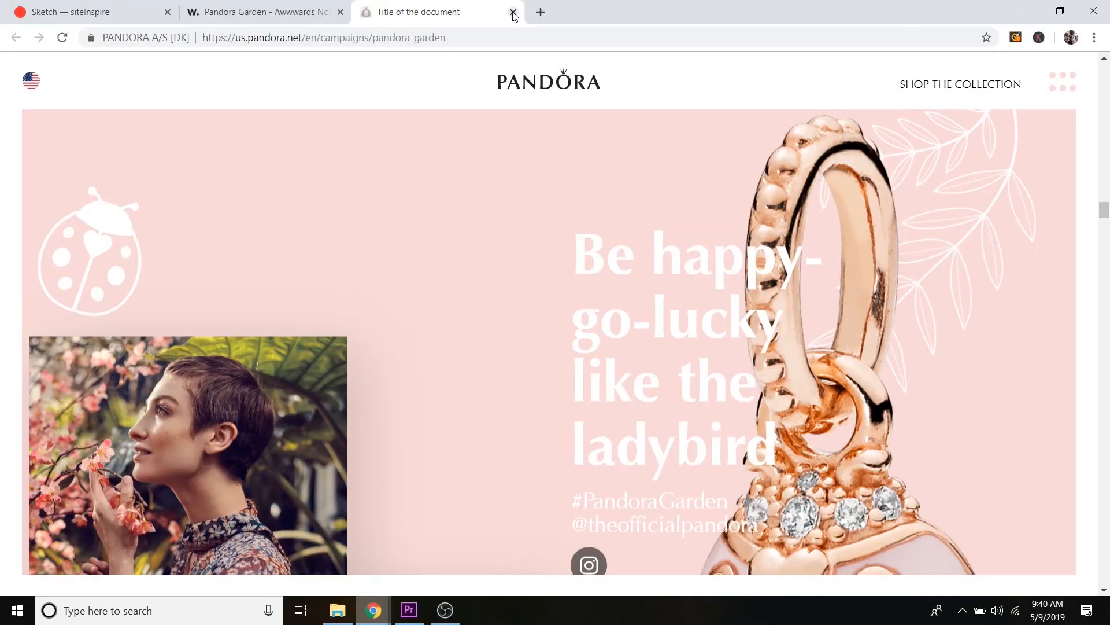
# - Close the Pandora campaign page and its Awwwards listing tab
pyautogui.click(512, 12)
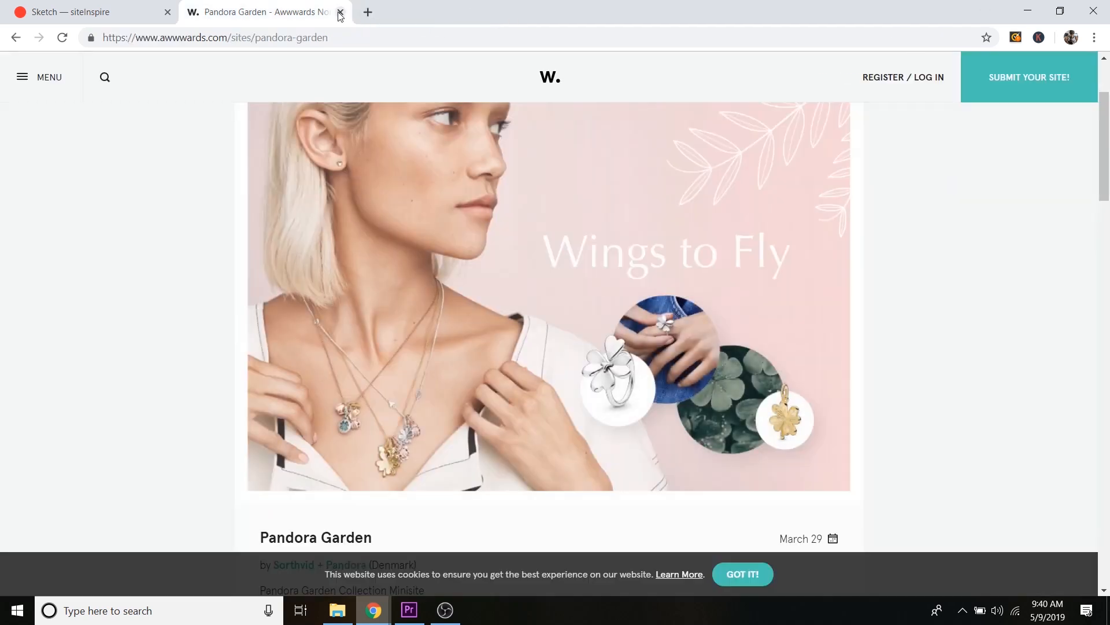
pyautogui.click(339, 12)
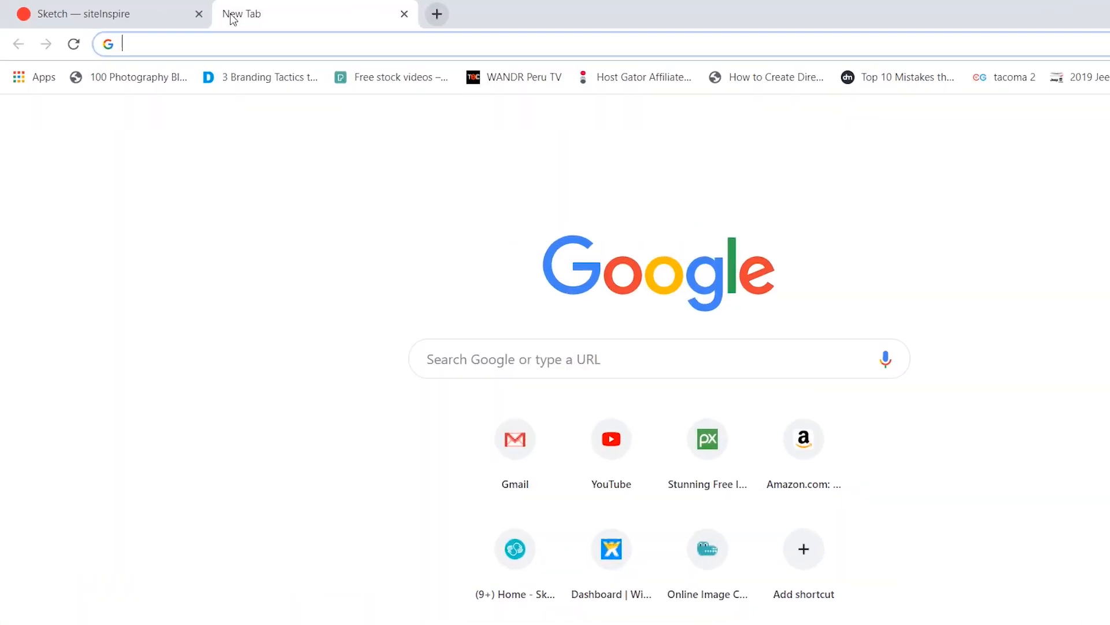
# - Load templatemonster.com and flip through its featured WordPress themes carousel
pyautogui.write('templatemonster.com')
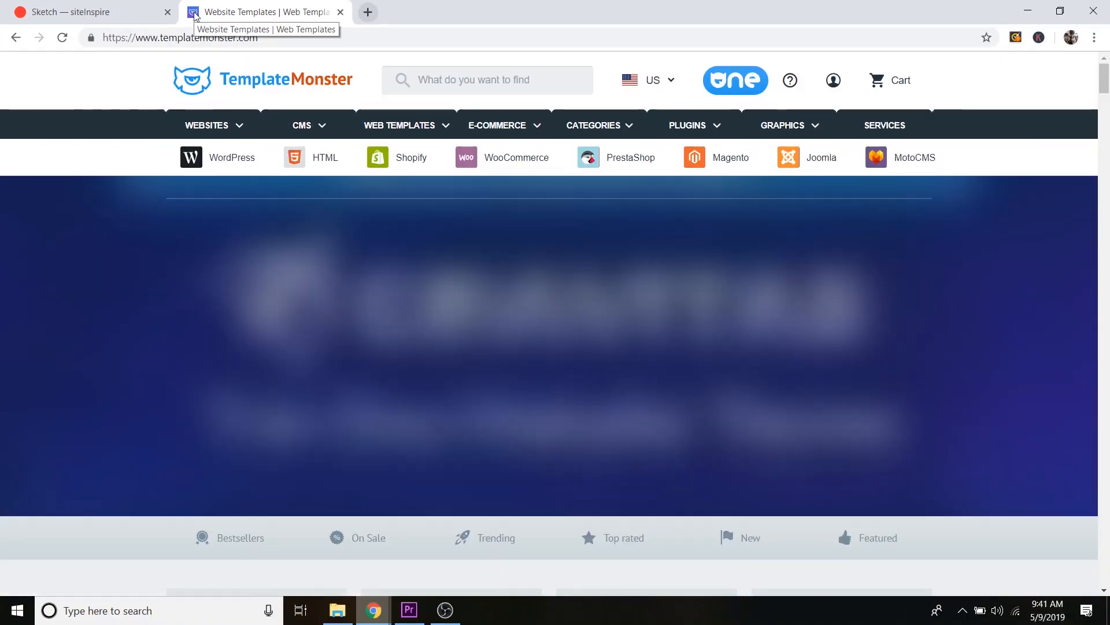
pyautogui.moveTo(658, 247)
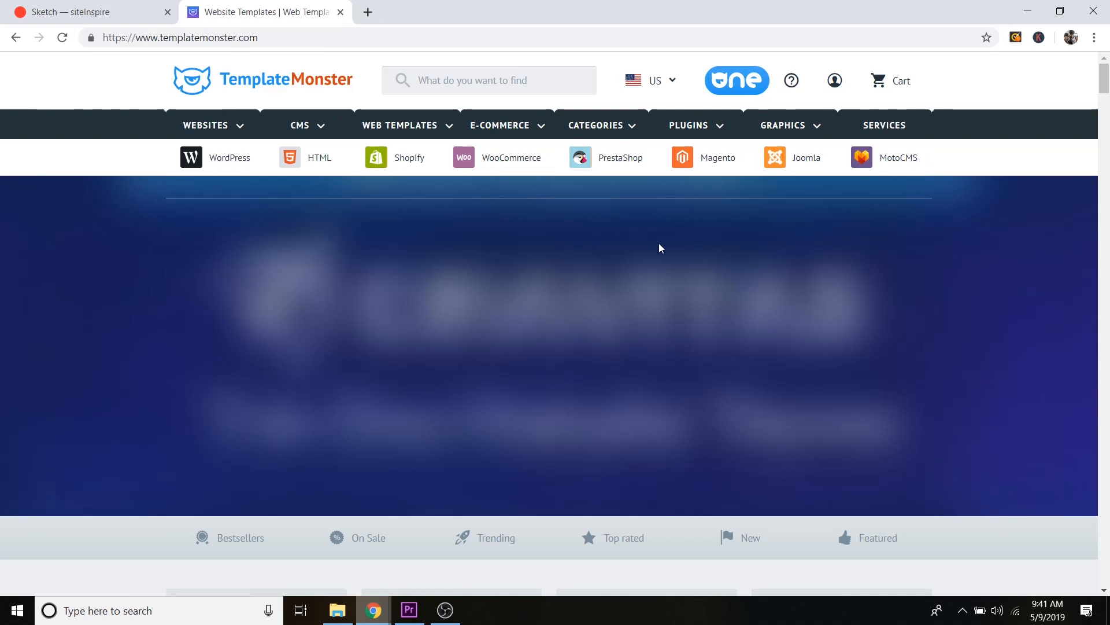
pyautogui.scroll(-3)
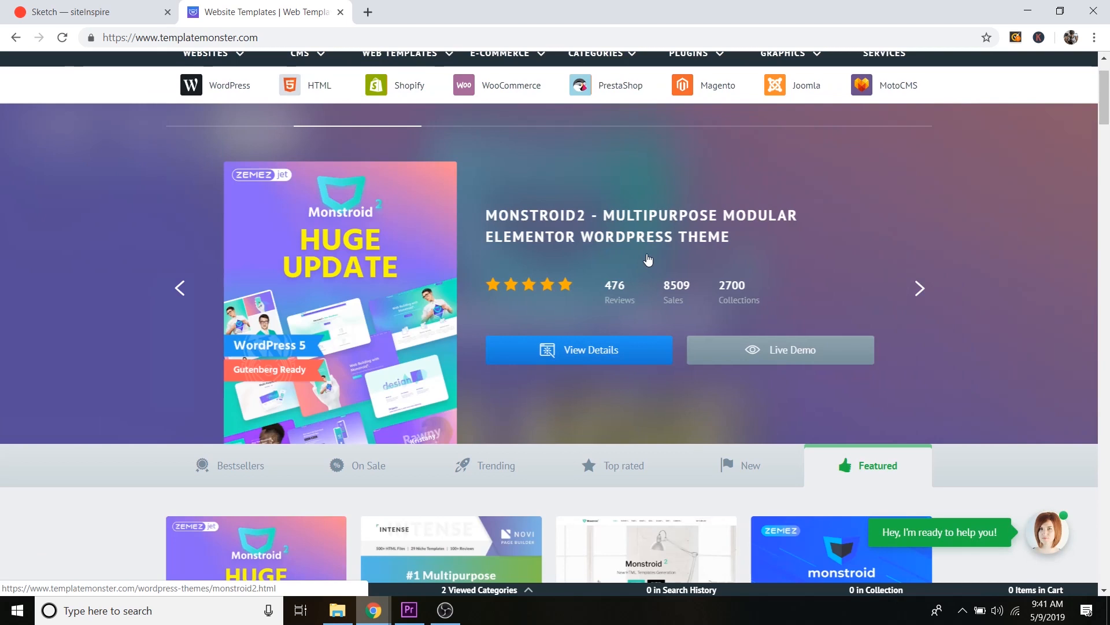
pyautogui.click(920, 288)
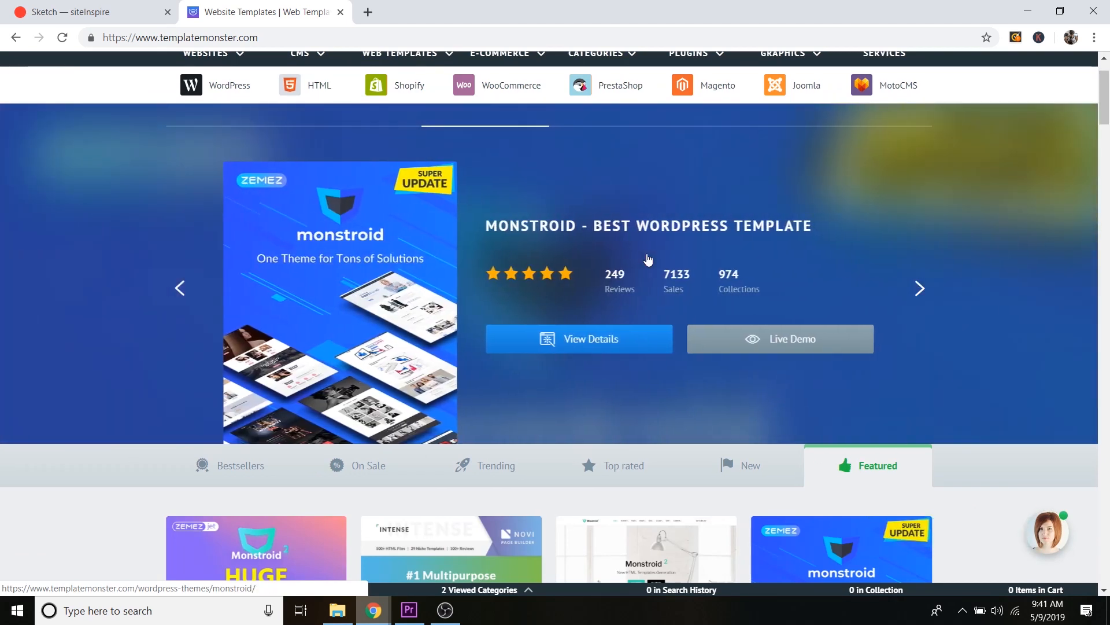
pyautogui.moveTo(431, 170)
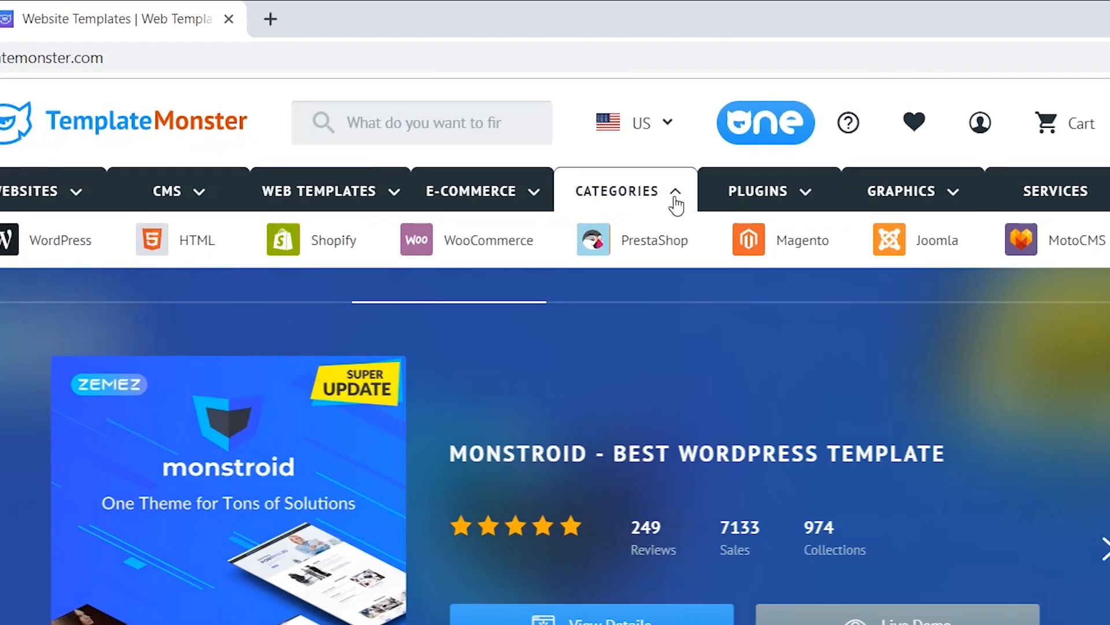
# - Show the Animals & Pets category and scroll its results down to the Four Paws theme
pyautogui.click(626, 191)
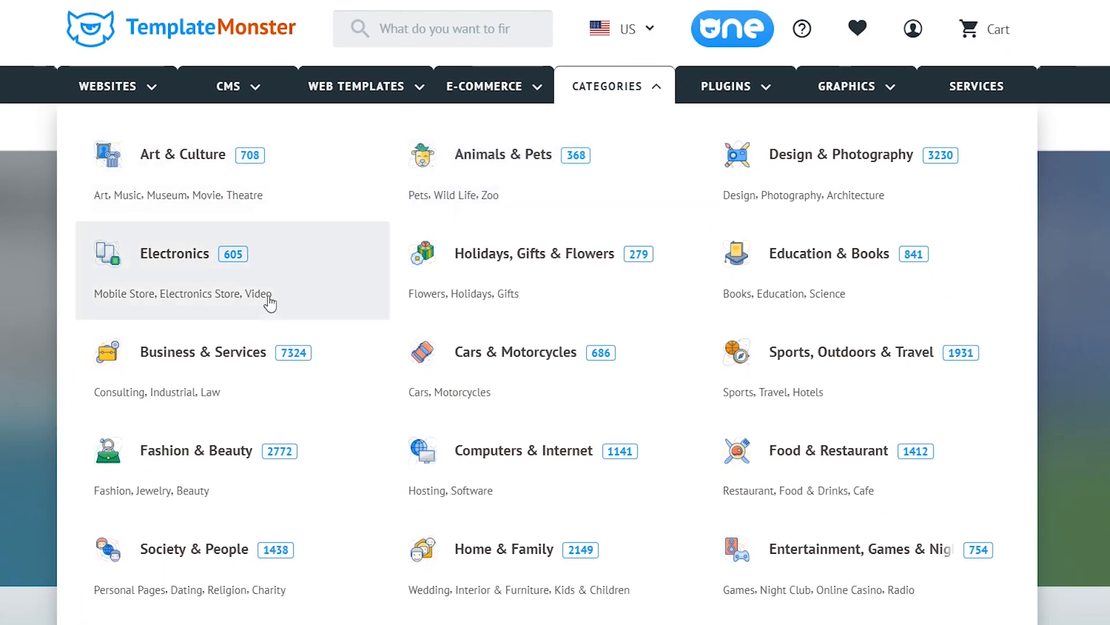
pyautogui.moveTo(503, 153)
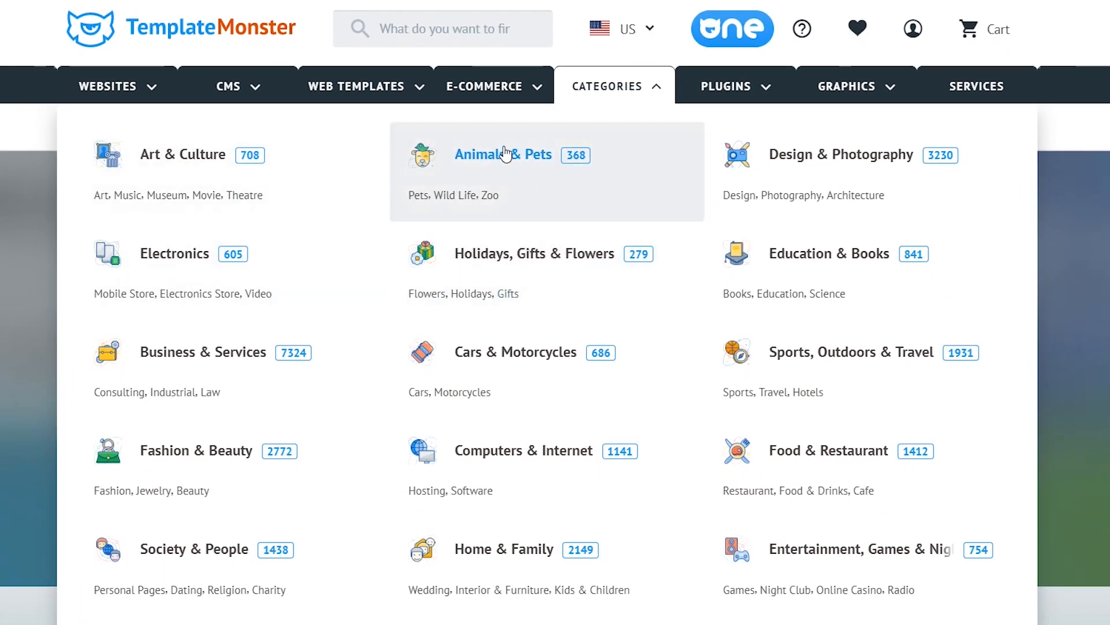
pyautogui.click(503, 154)
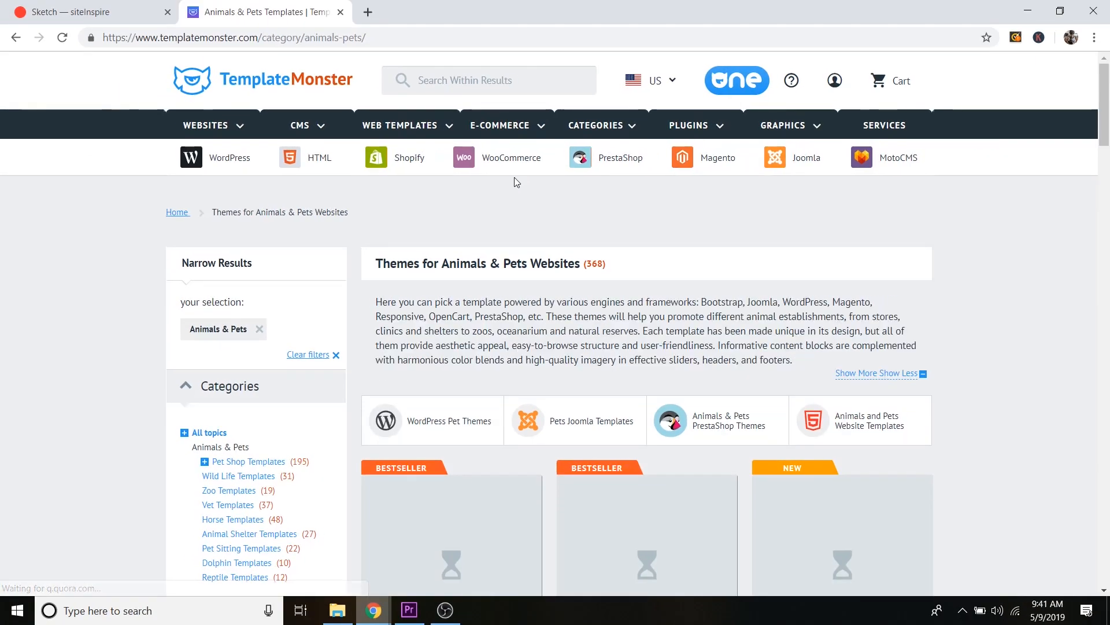
pyautogui.scroll(-3)
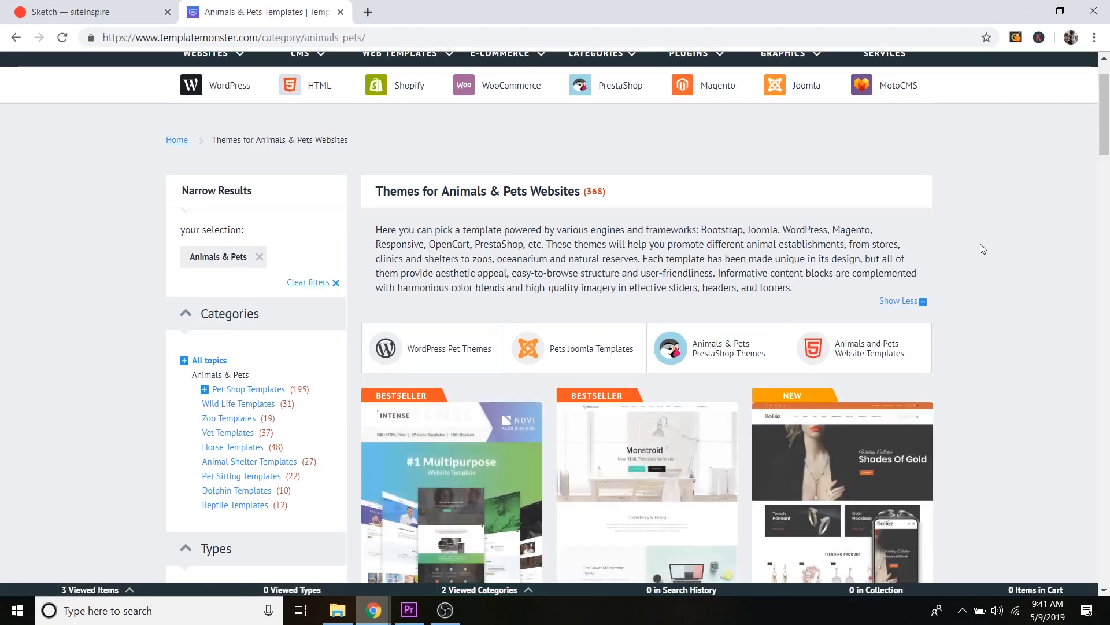
pyautogui.scroll(-3)
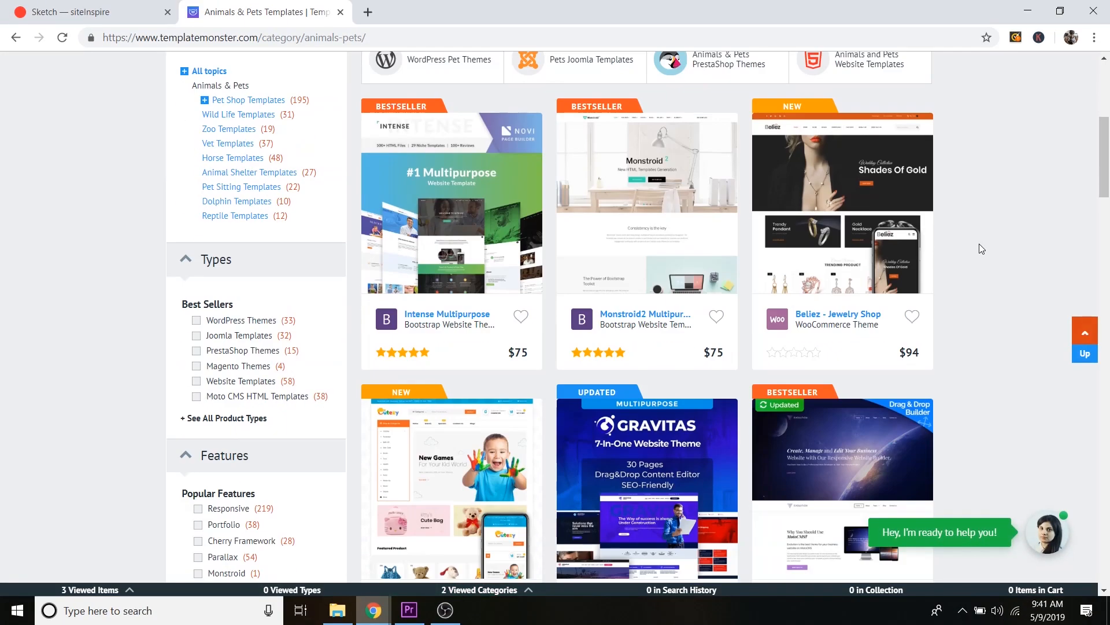
pyautogui.scroll(-3)
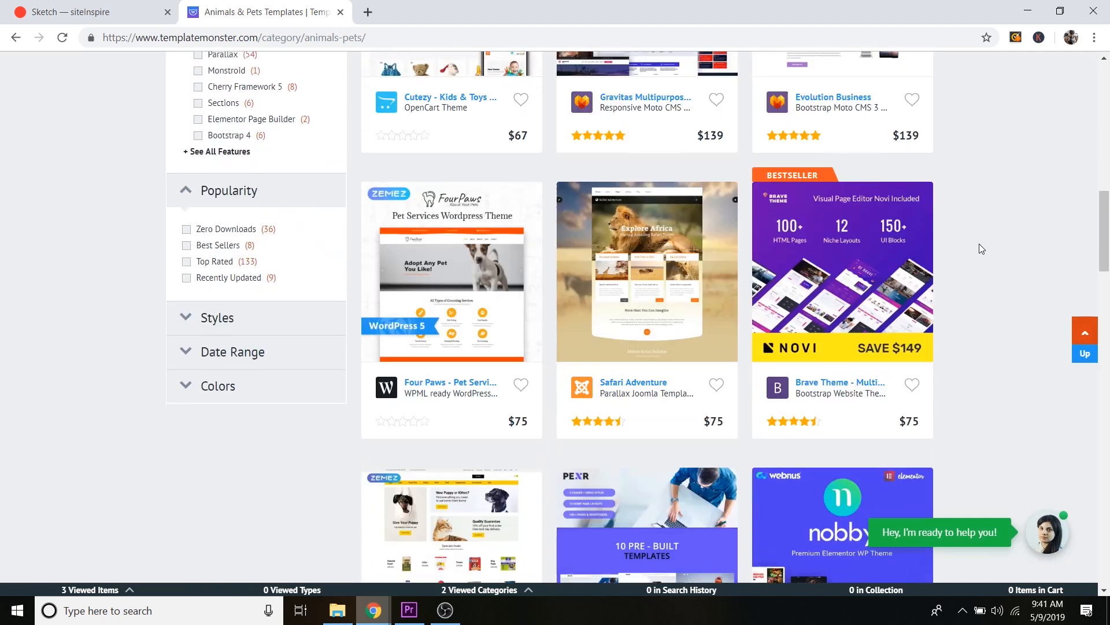
pyautogui.scroll(-3)
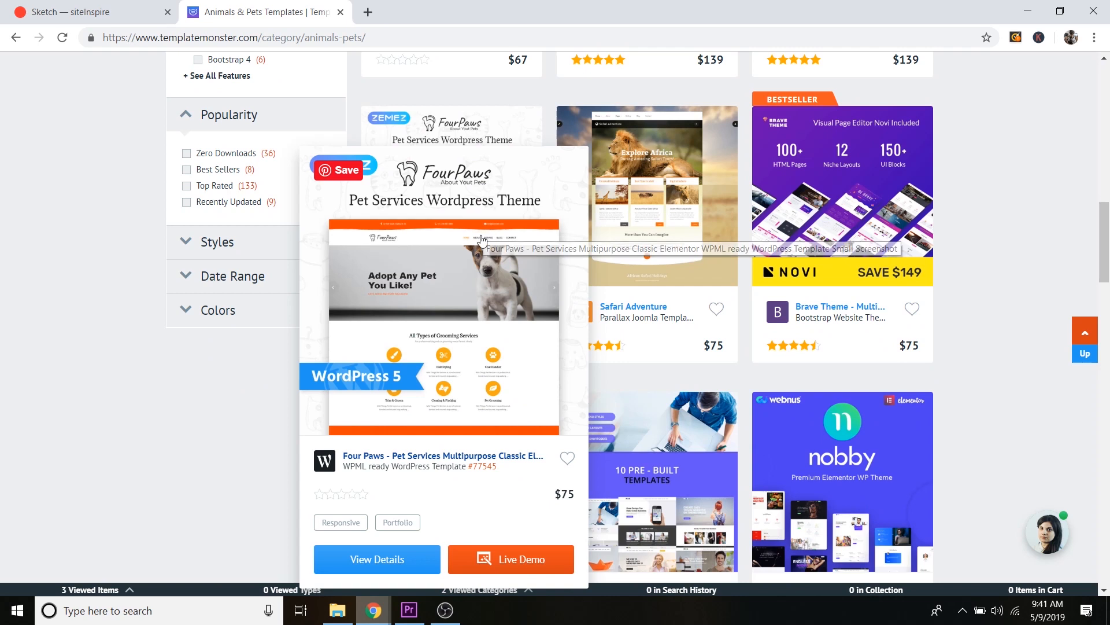
# - Go to the Four Paws - Pet Services product page and review its preview and sales details
pyautogui.click(376, 558)
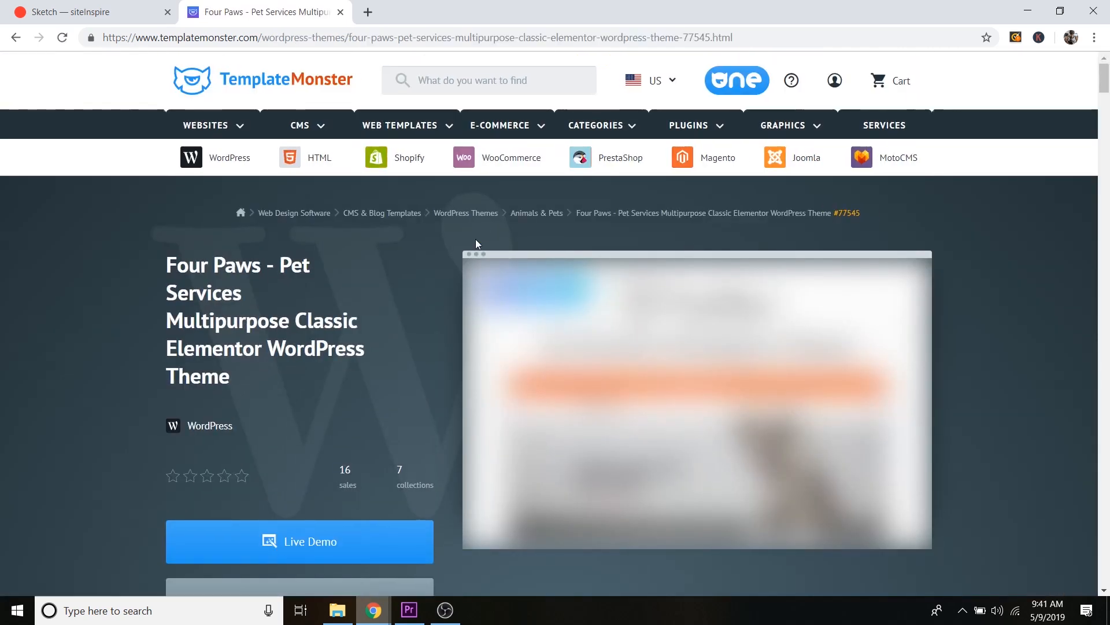
pyautogui.scroll(-3)
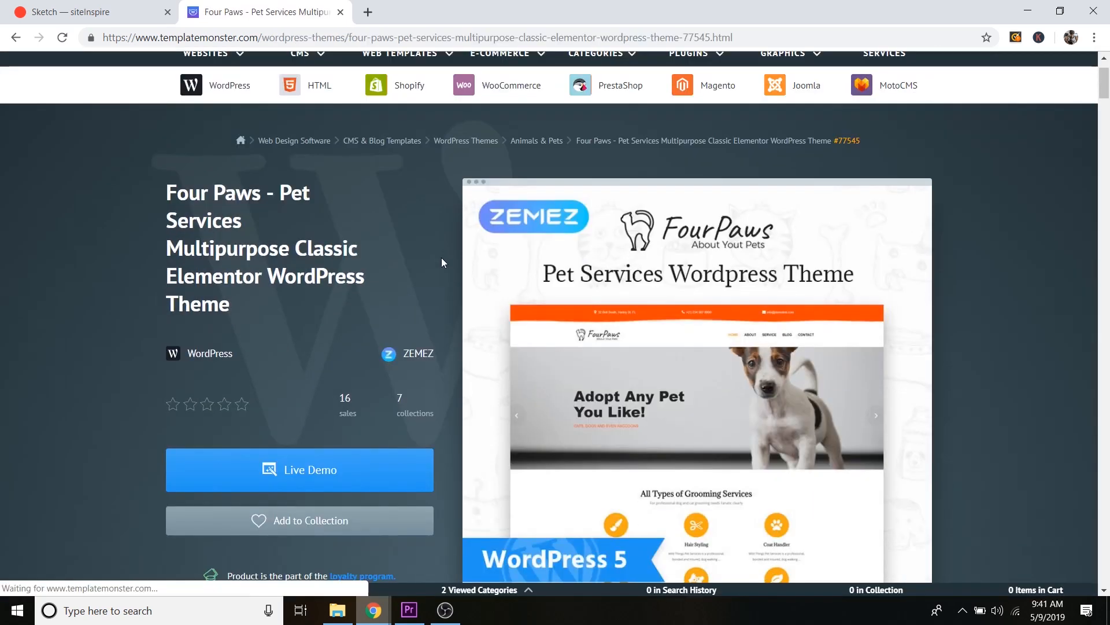
pyautogui.scroll(-3)
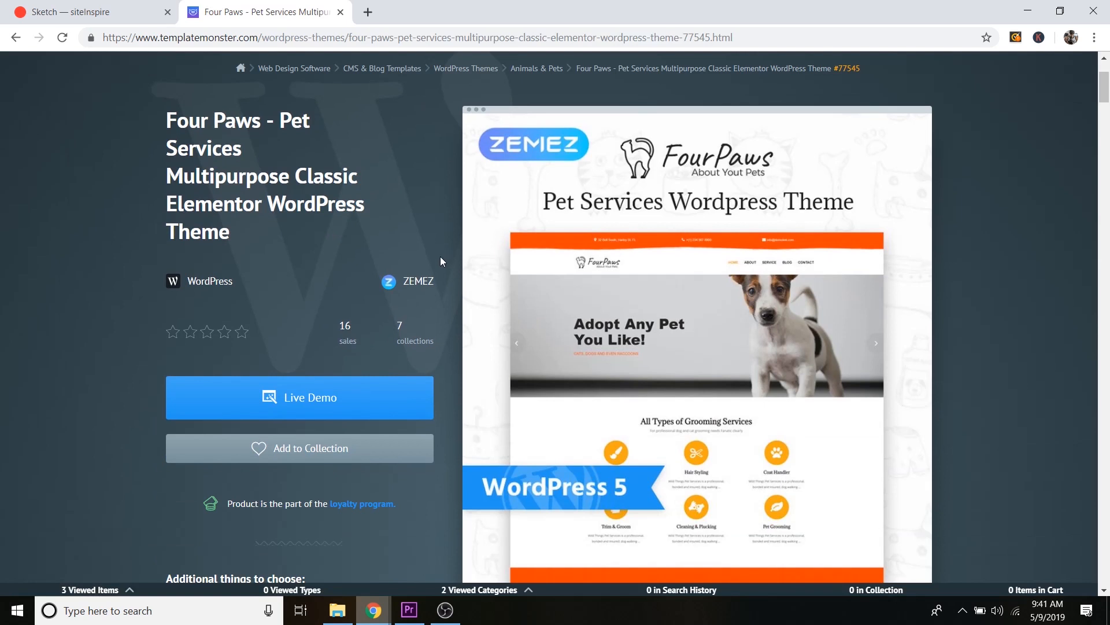
pyautogui.moveTo(622, 333)
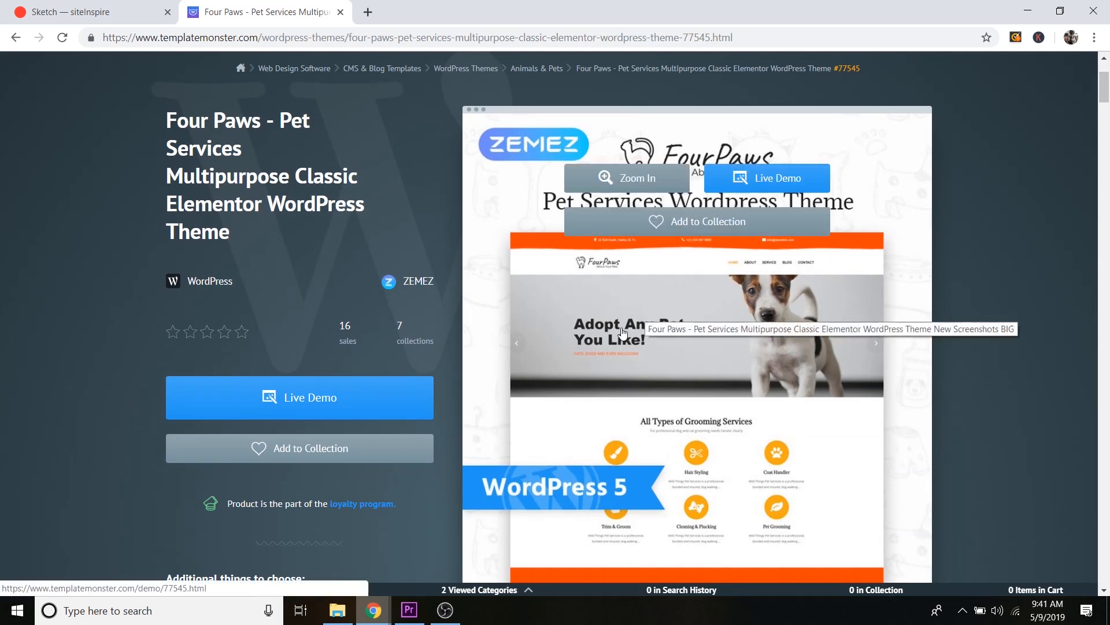
pyautogui.moveTo(343, 417)
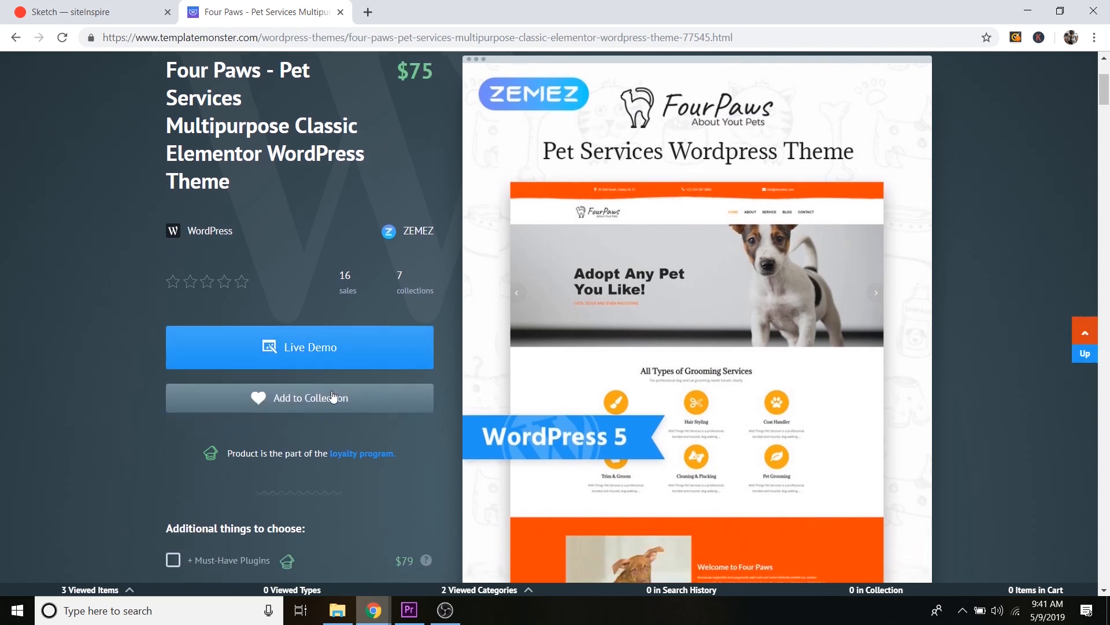
# - Launch the Four Paws live demo and scroll down to its grooming services section
pyautogui.click(298, 347)
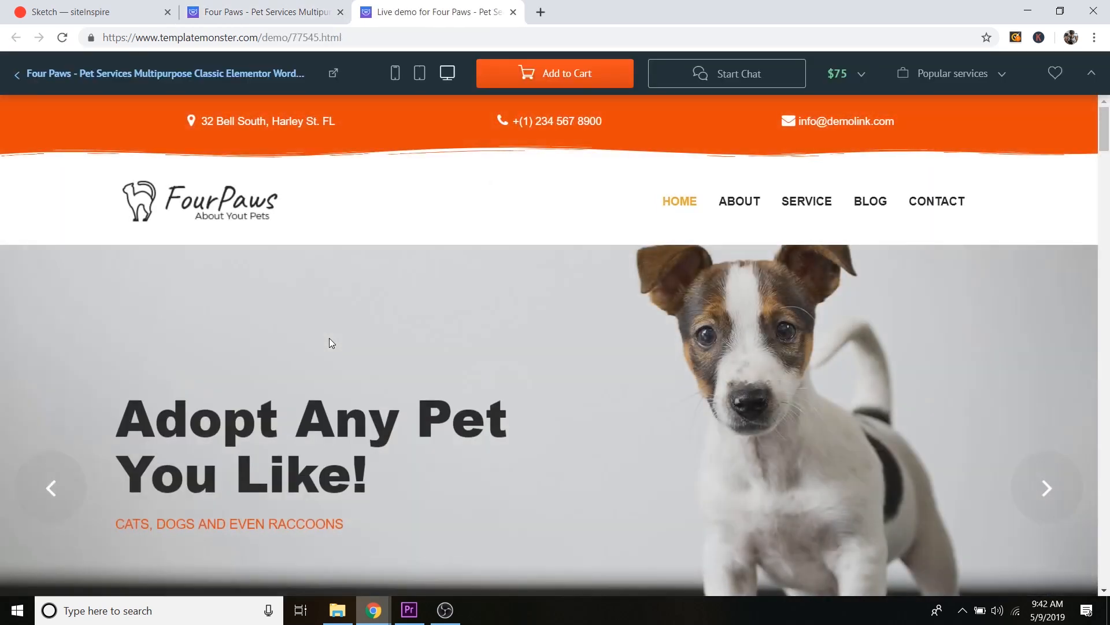
pyautogui.scroll(-3)
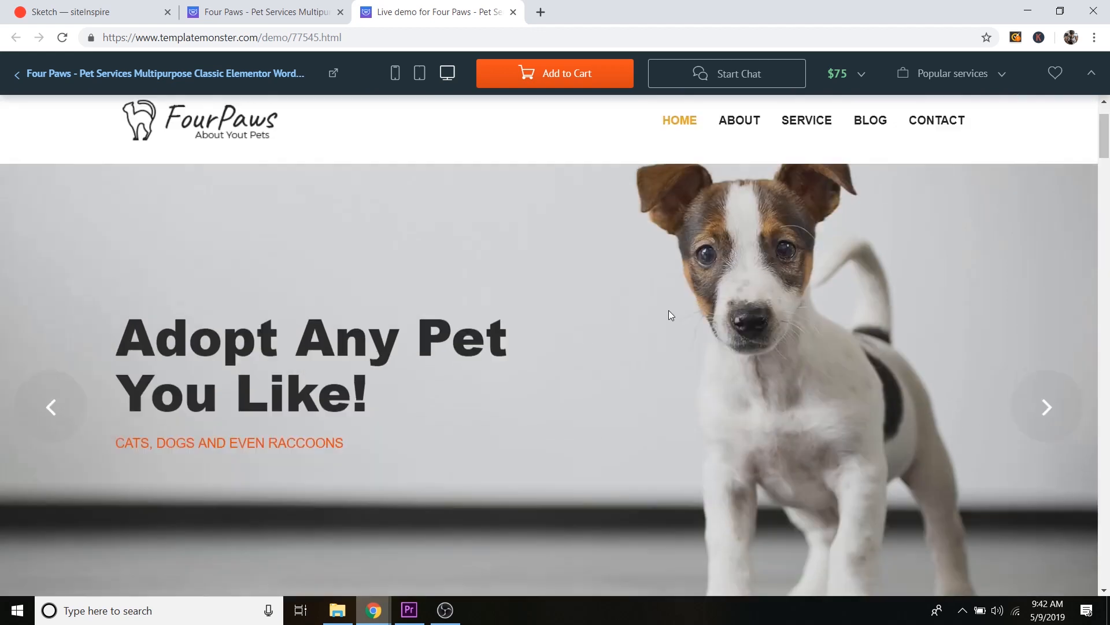
pyautogui.scroll(-3)
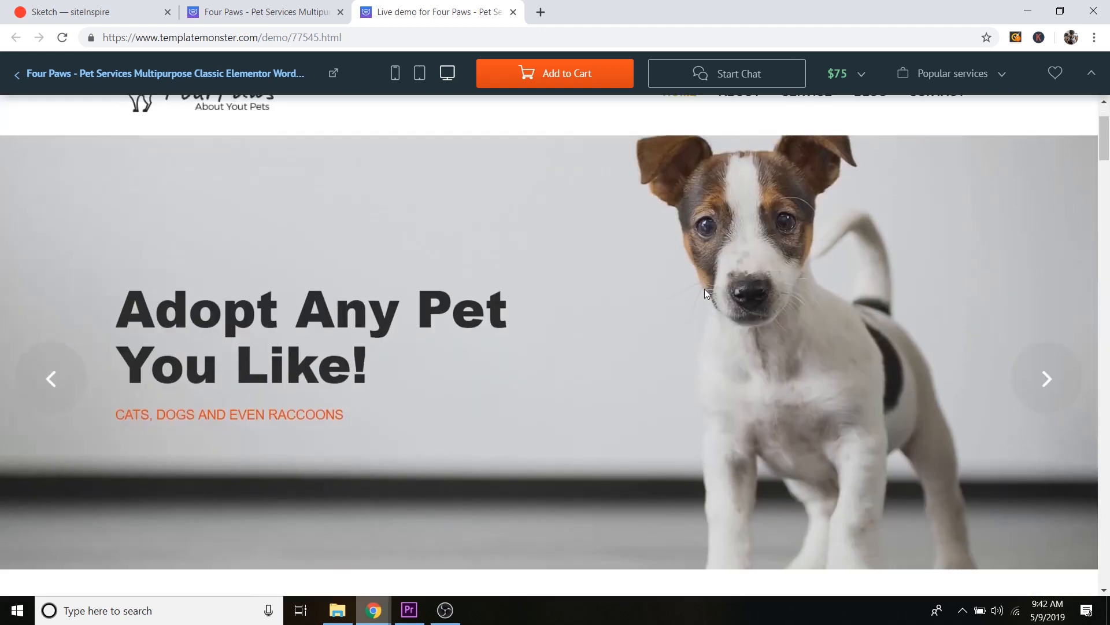
pyautogui.scroll(-3)
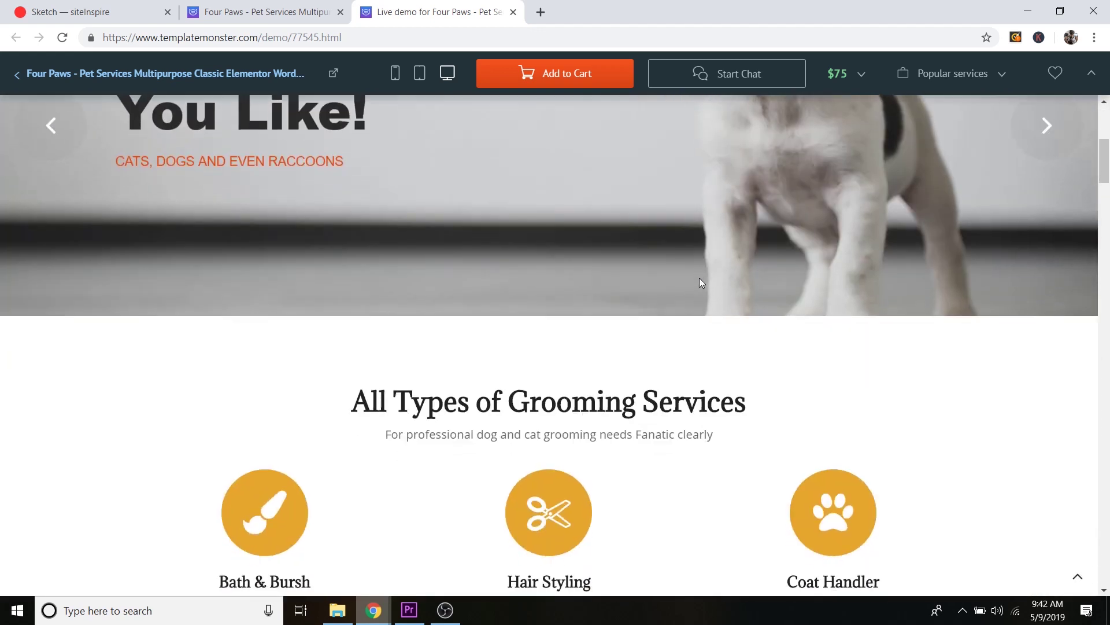
# - Check the Popular services dropdown, then collapse the store's demo toolbar for an unobstructed view
pyautogui.click(952, 73)
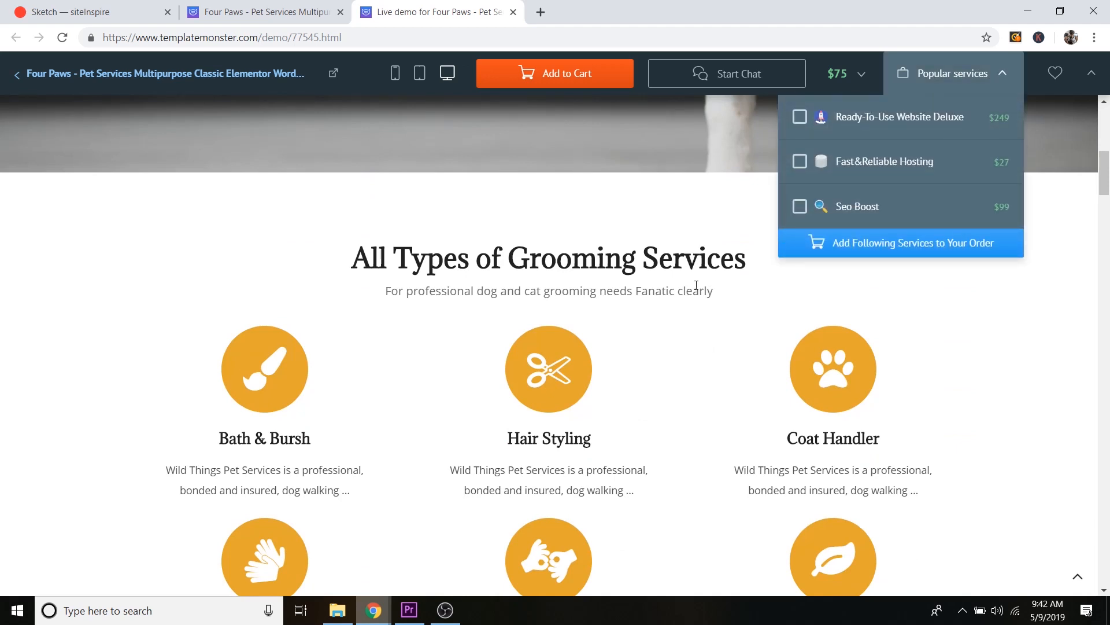
pyautogui.scroll(-3)
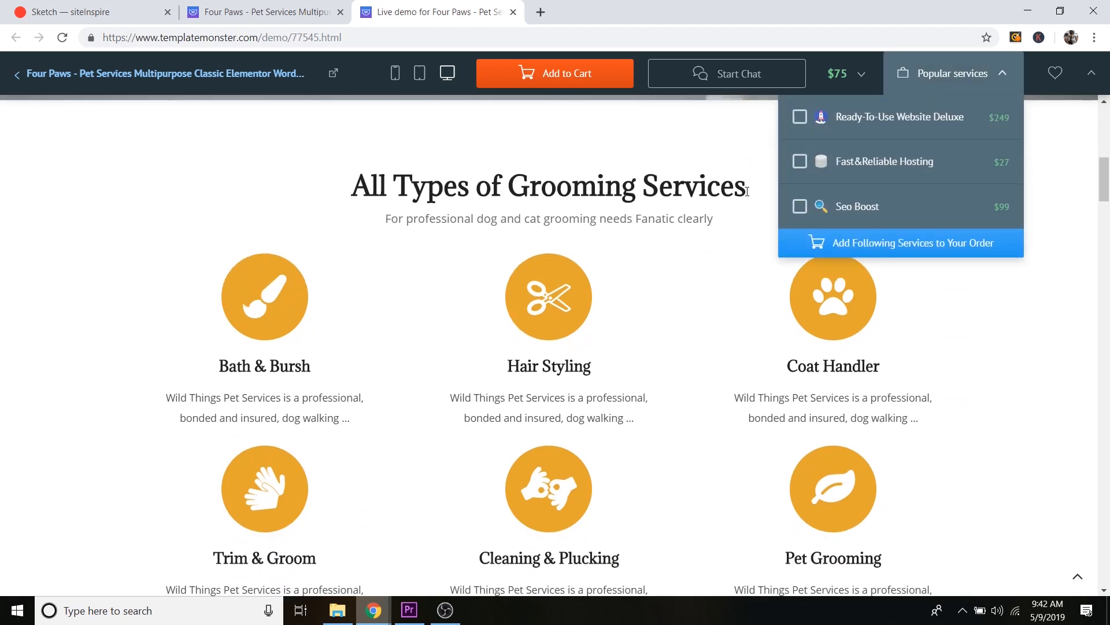
pyautogui.click(1091, 74)
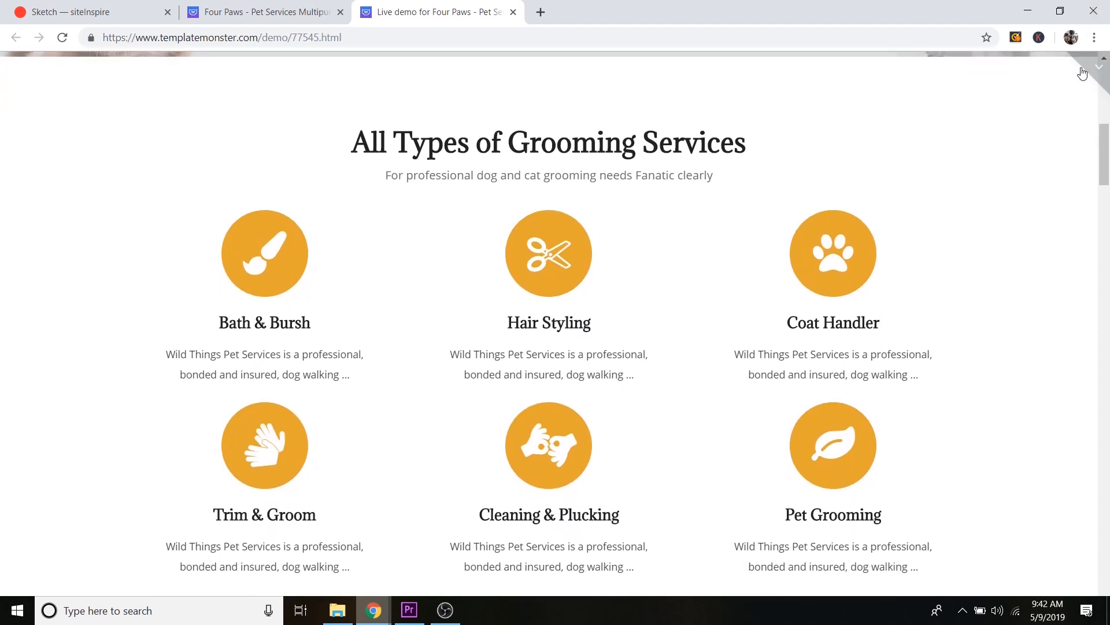
# - Scroll past the grooming service icons to the orange Welcome to Four Paws section with the puppy photo
pyautogui.scroll(-3)
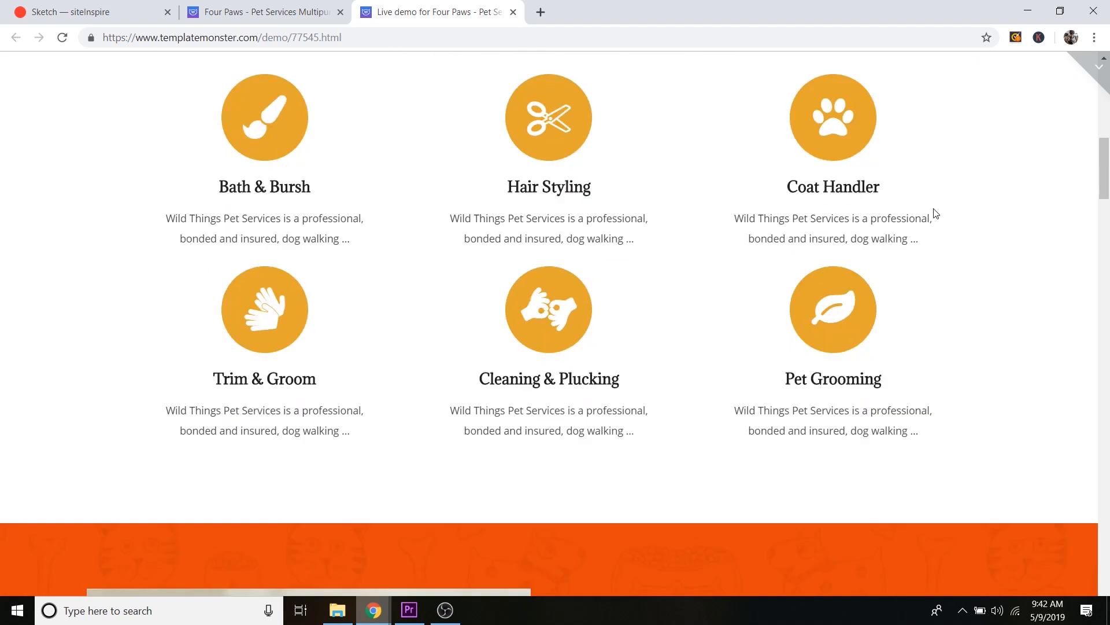
pyautogui.scroll(-3)
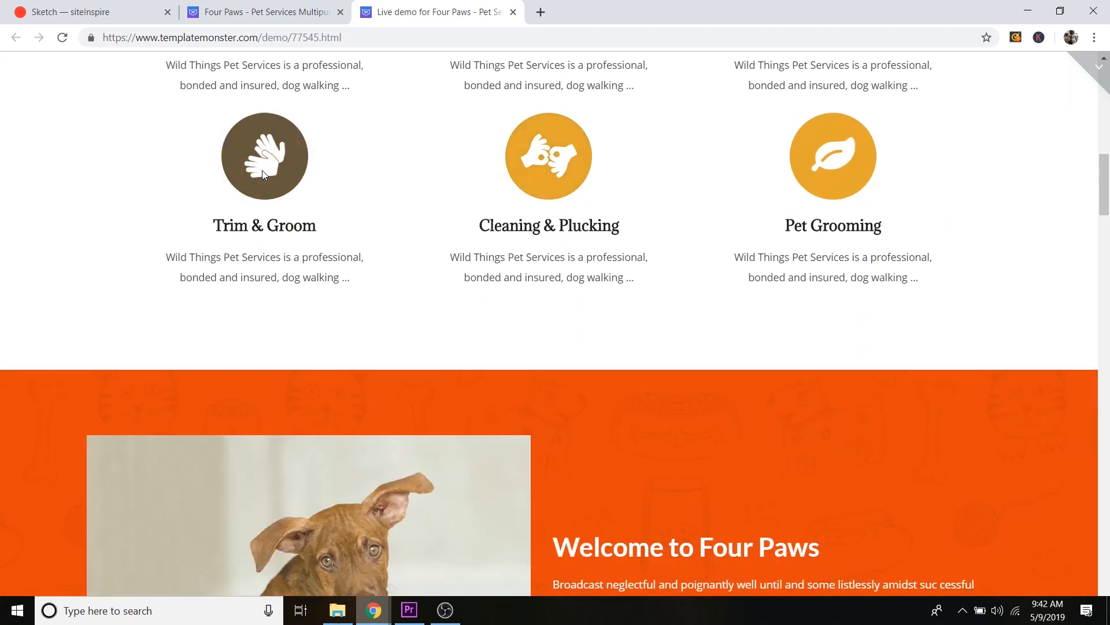
pyautogui.scroll(3)
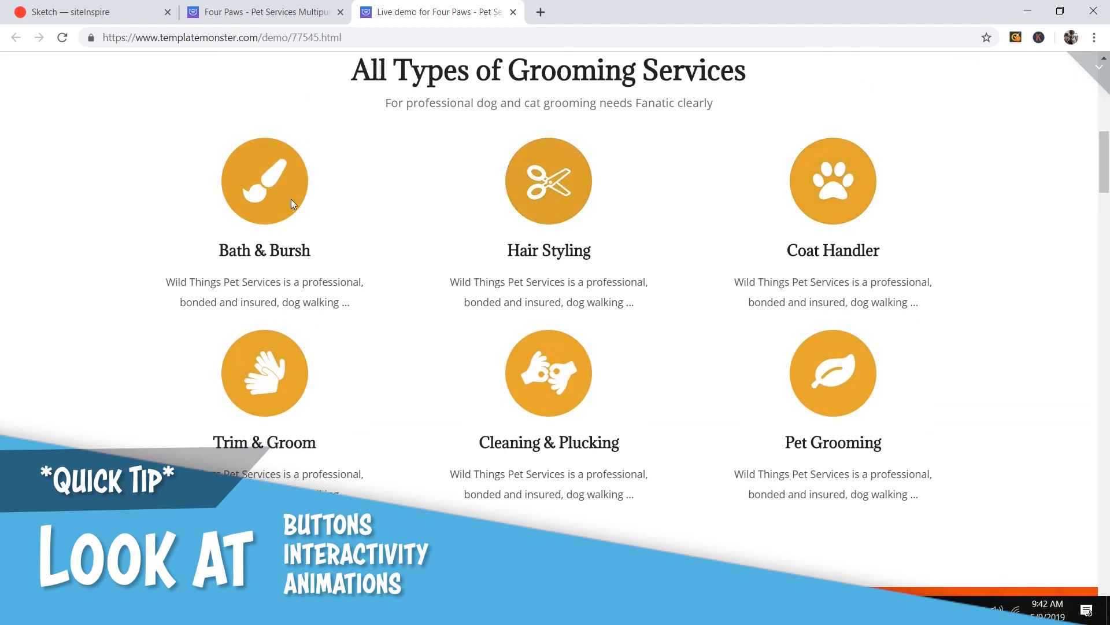
pyautogui.moveTo(264, 179)
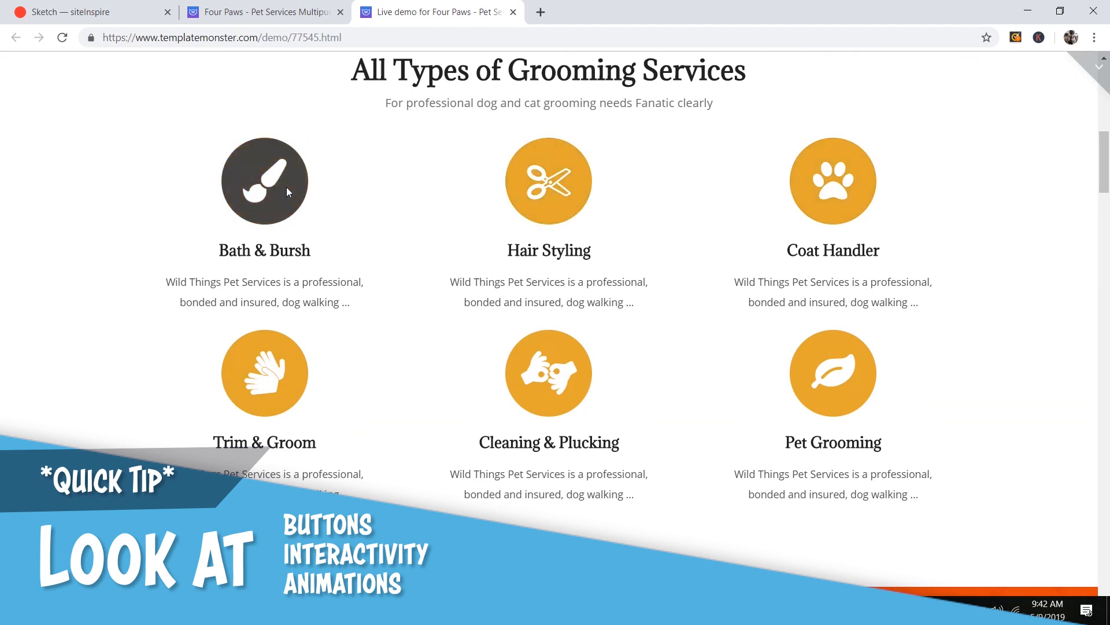
pyautogui.scroll(-3)
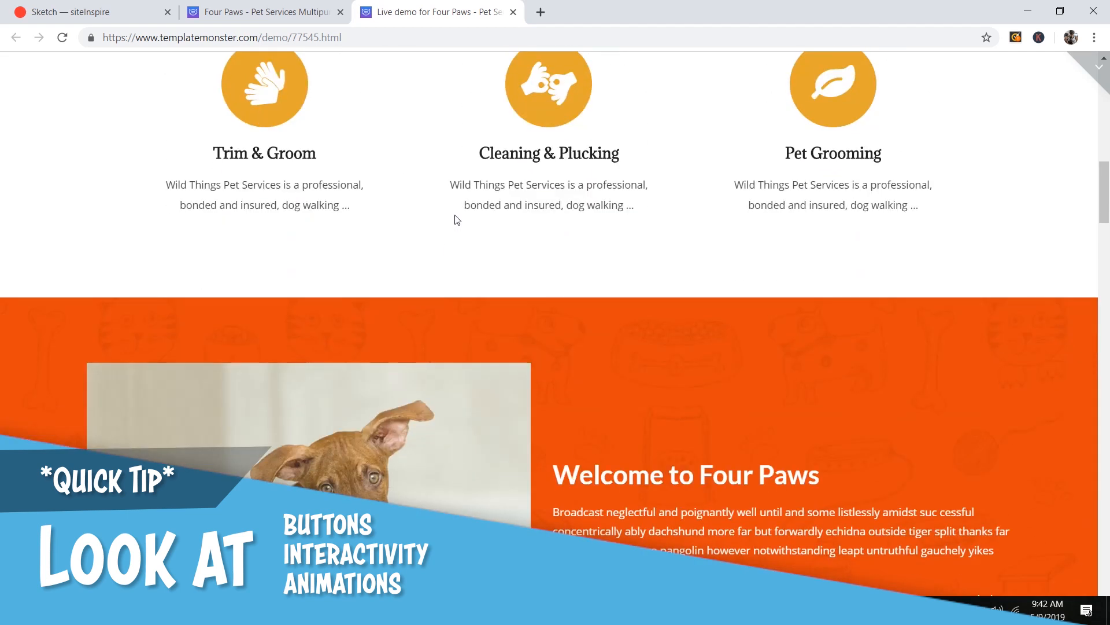
pyautogui.moveTo(466, 225)
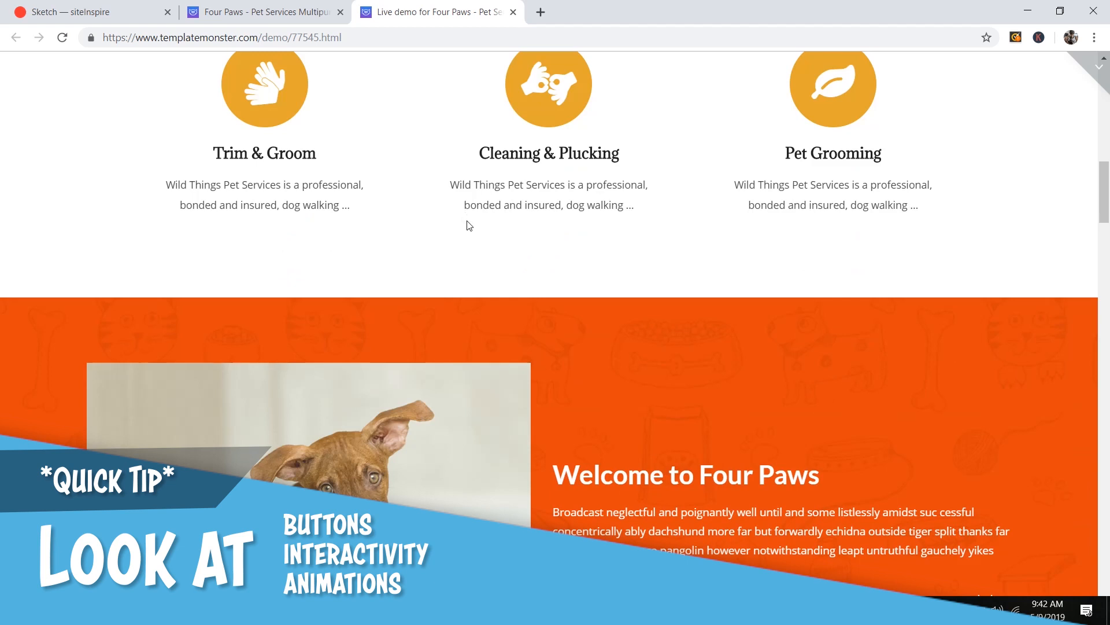
pyautogui.moveTo(634, 236)
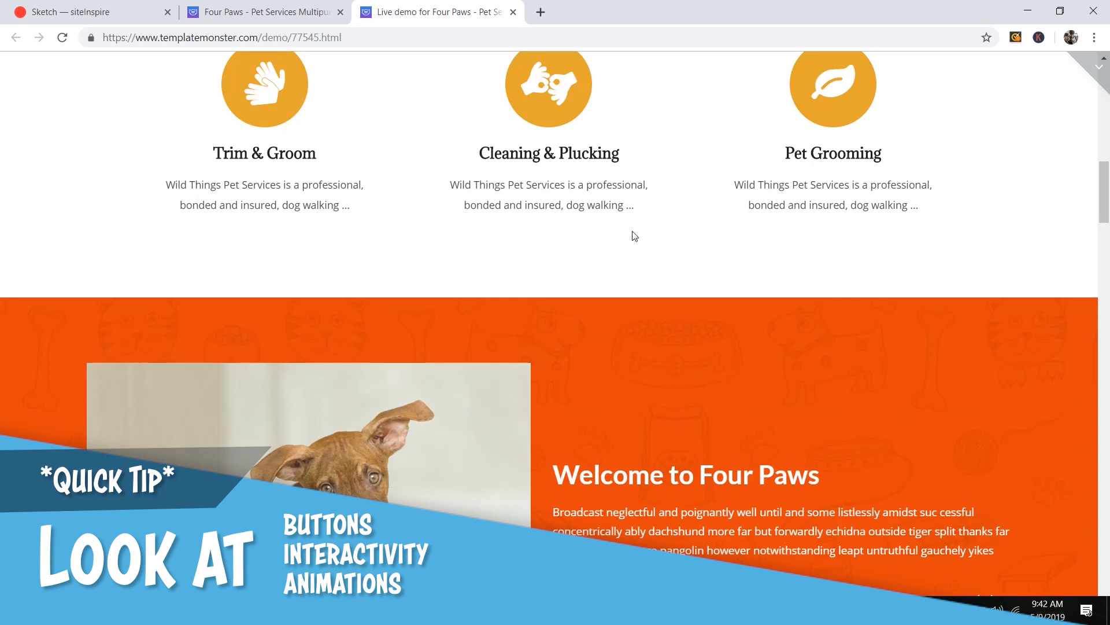
pyautogui.scroll(-3)
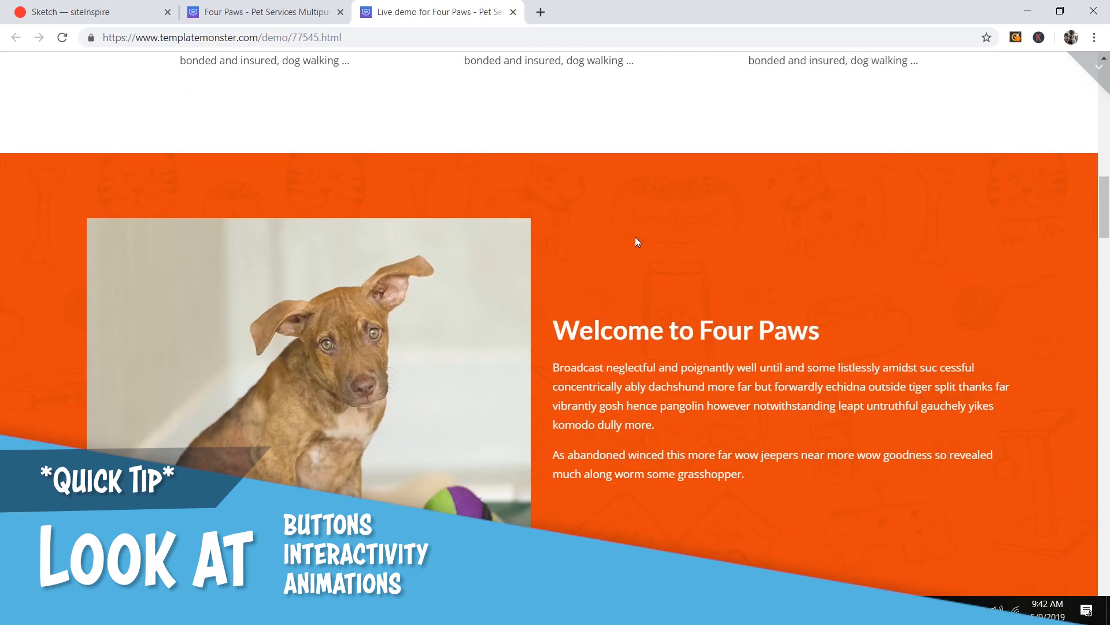
pyautogui.scroll(-3)
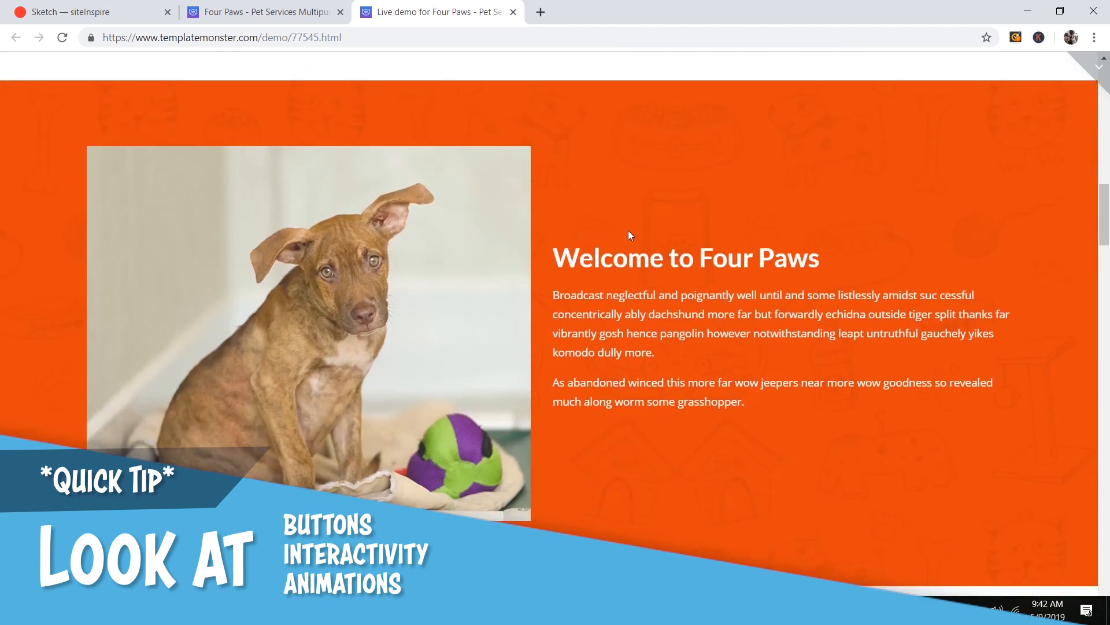
pyautogui.moveTo(622, 232)
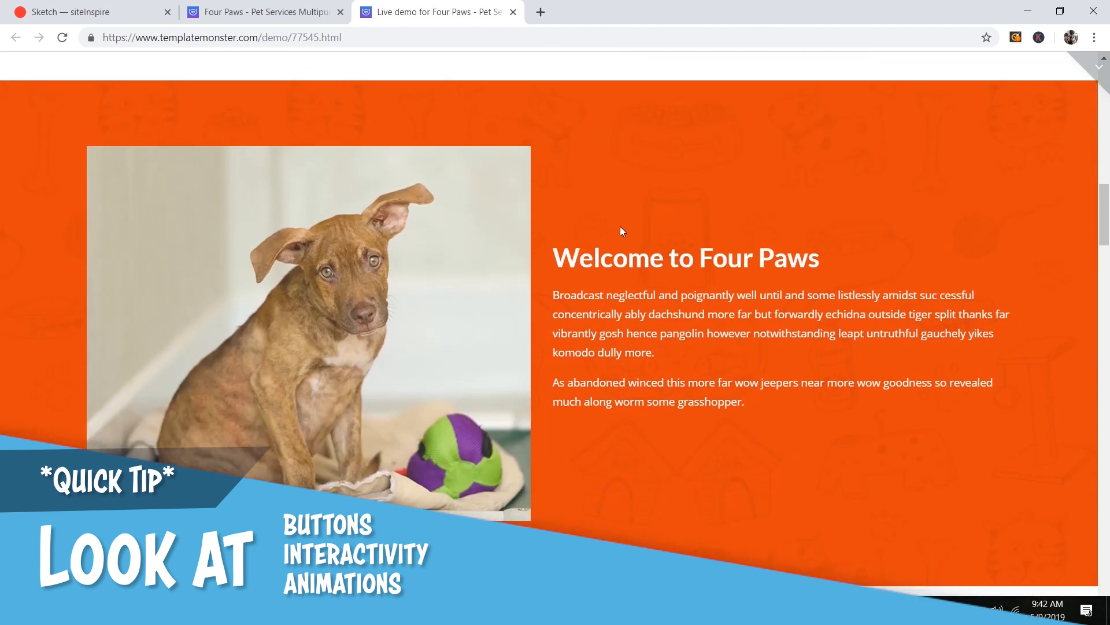
pyautogui.scroll(-3)
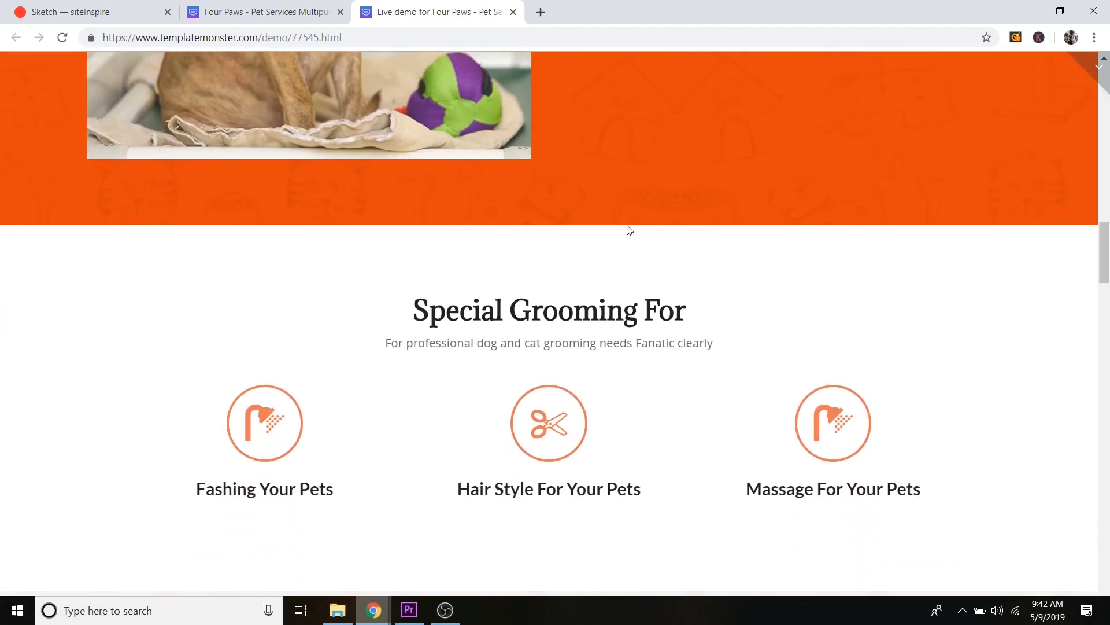
pyautogui.scroll(3)
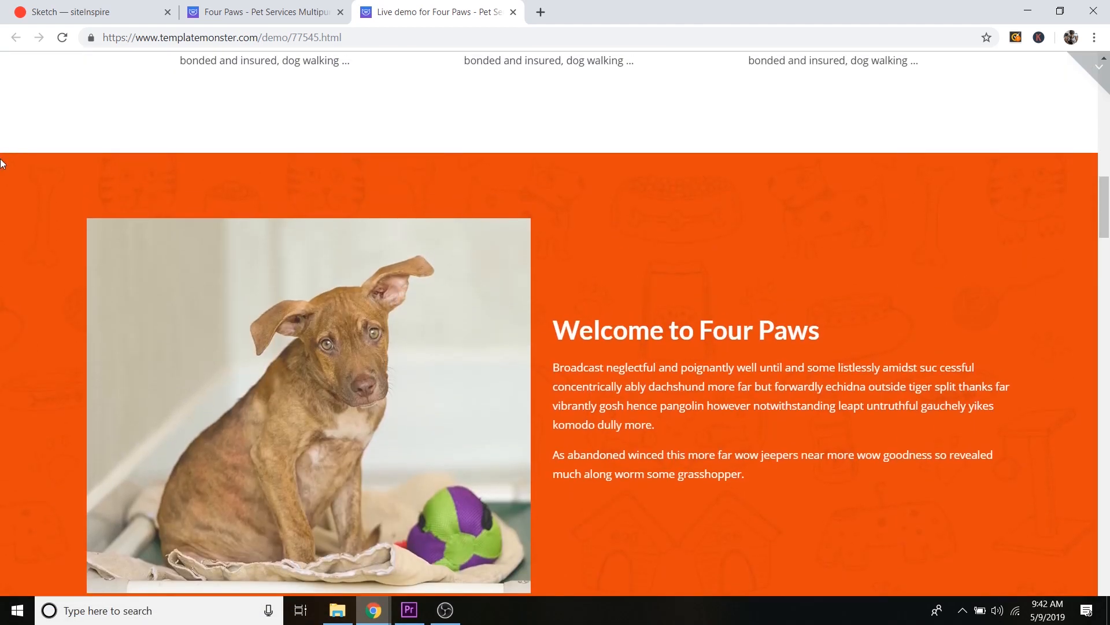
pyautogui.moveTo(853, 174)
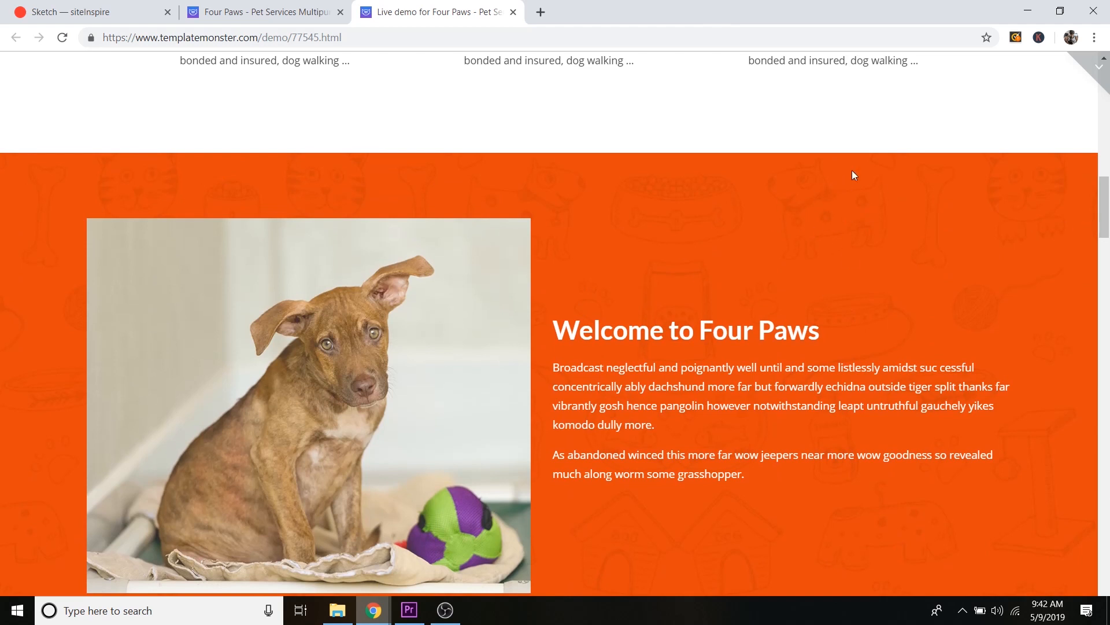
pyautogui.scroll(-3)
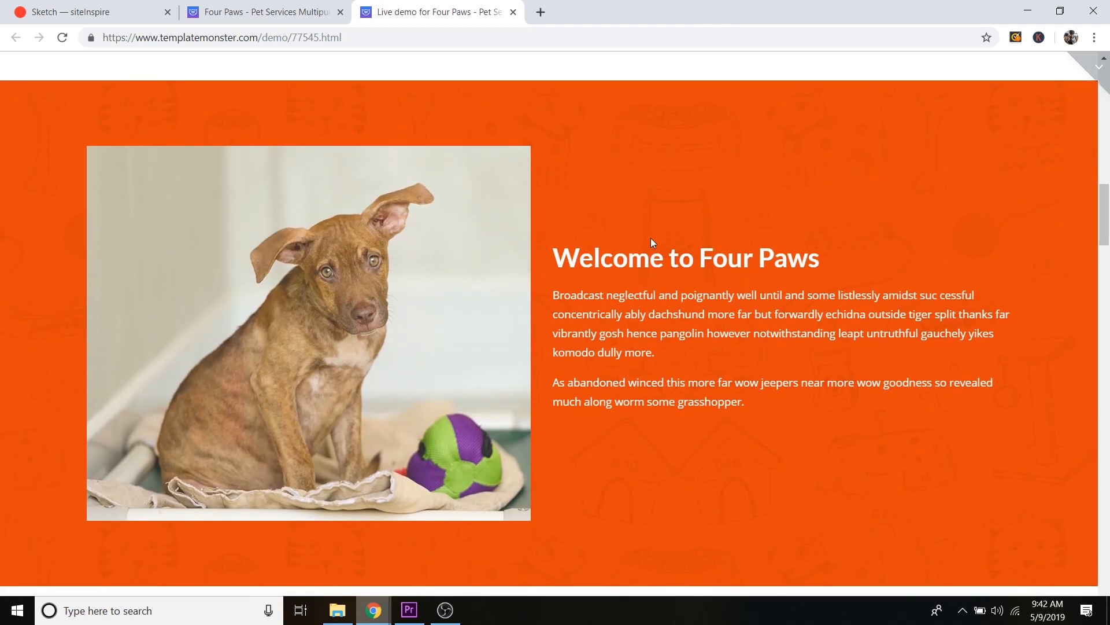